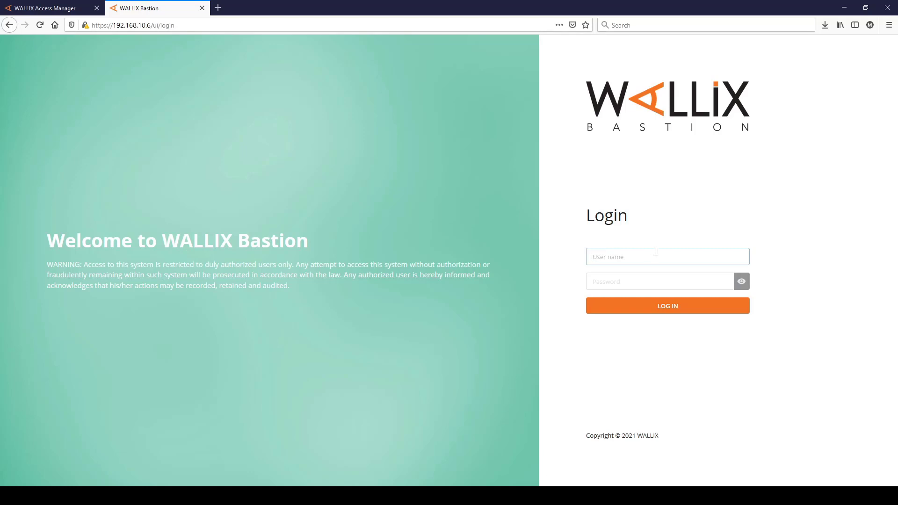
mouse_move(648, 254)
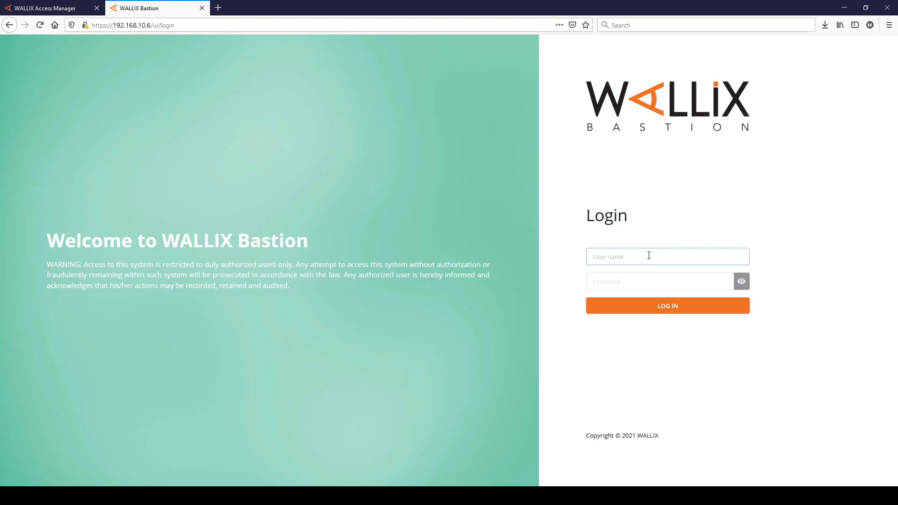
- Sign in to WALLIX Bastion as admin and land on the Welcome page
text(admin)
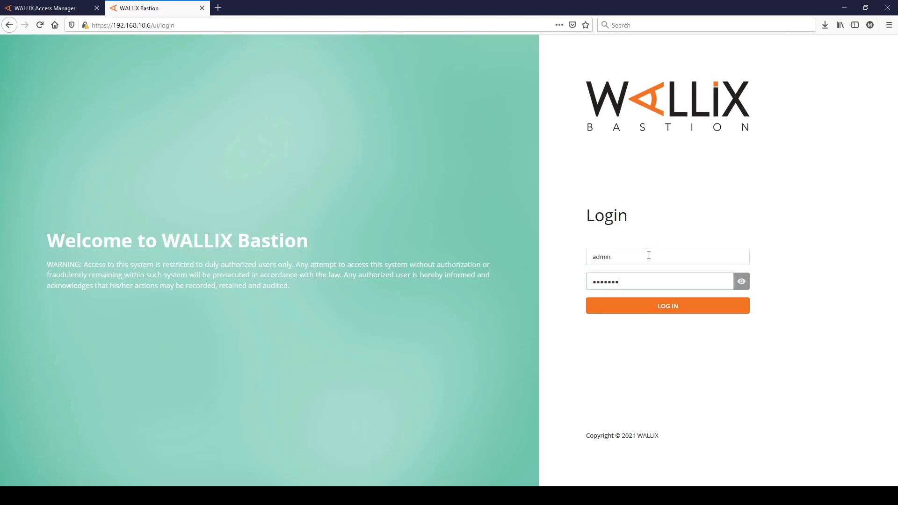
click(667, 305)
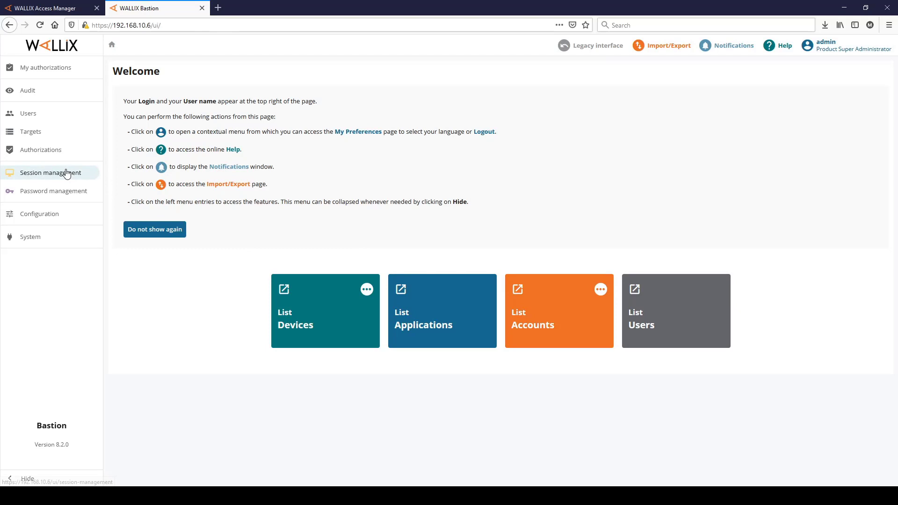
- Show the Session management connection policies list
click(48, 172)
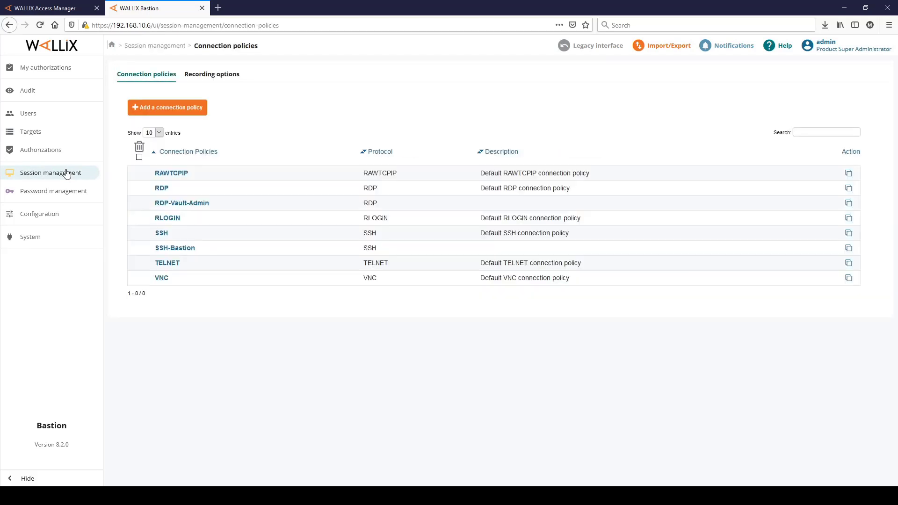
mouse_move(146, 272)
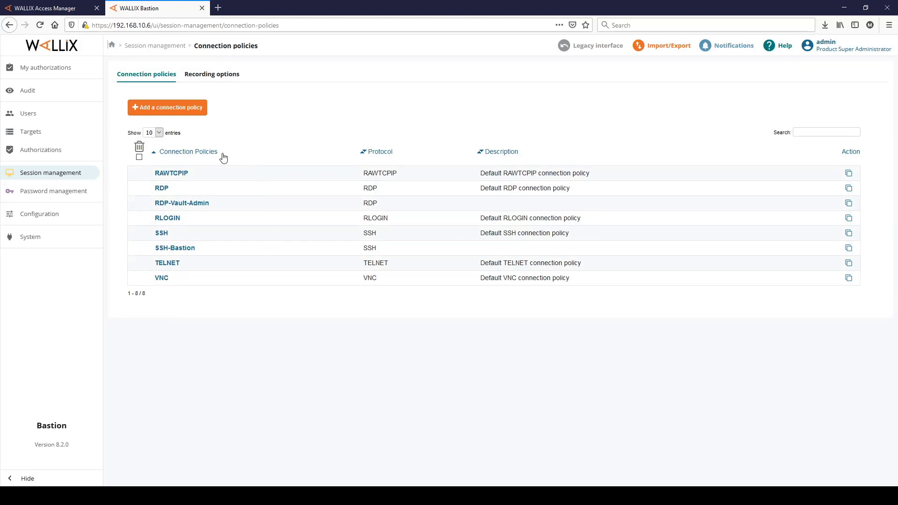
mouse_move(170, 176)
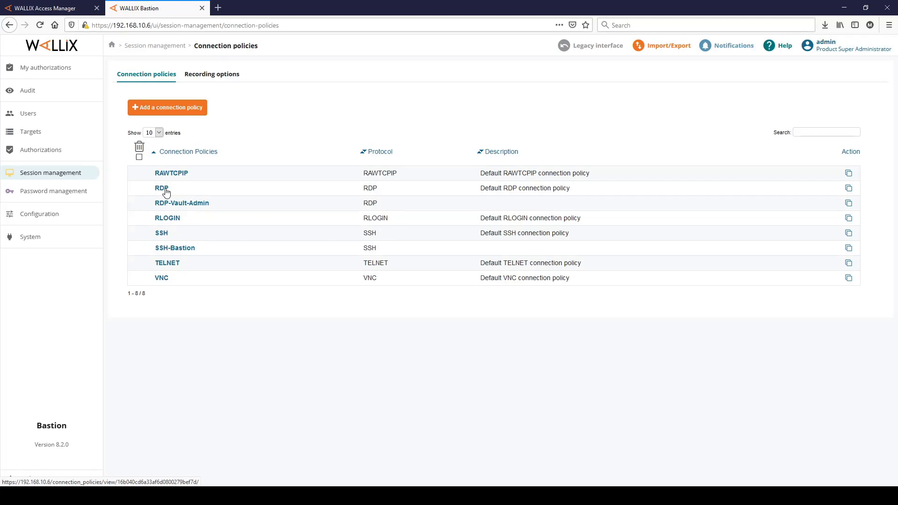
- Edit the default RDP connection policy and scroll to its [session_probe] section
click(162, 188)
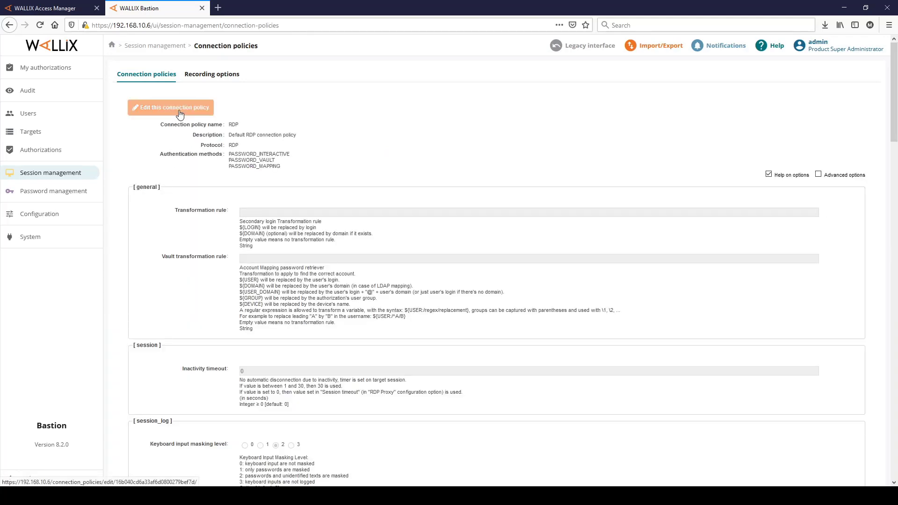
click(171, 107)
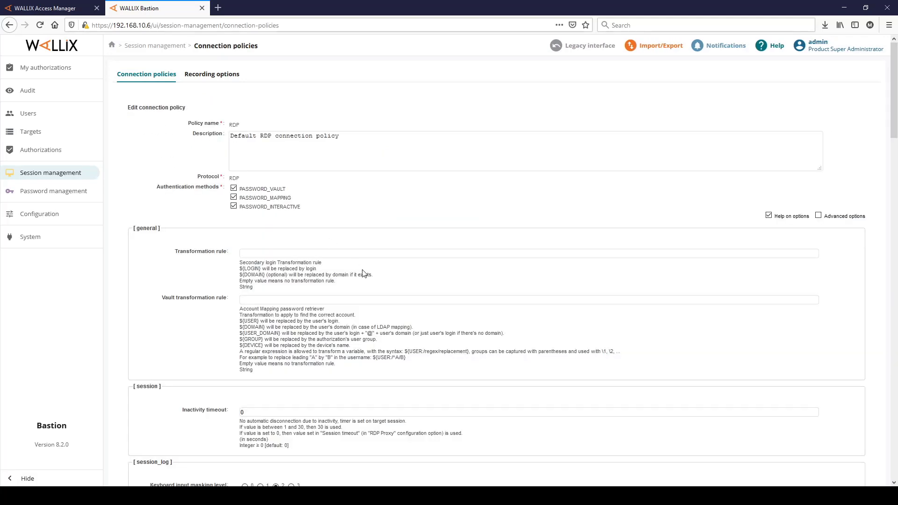
scroll(down, 3)
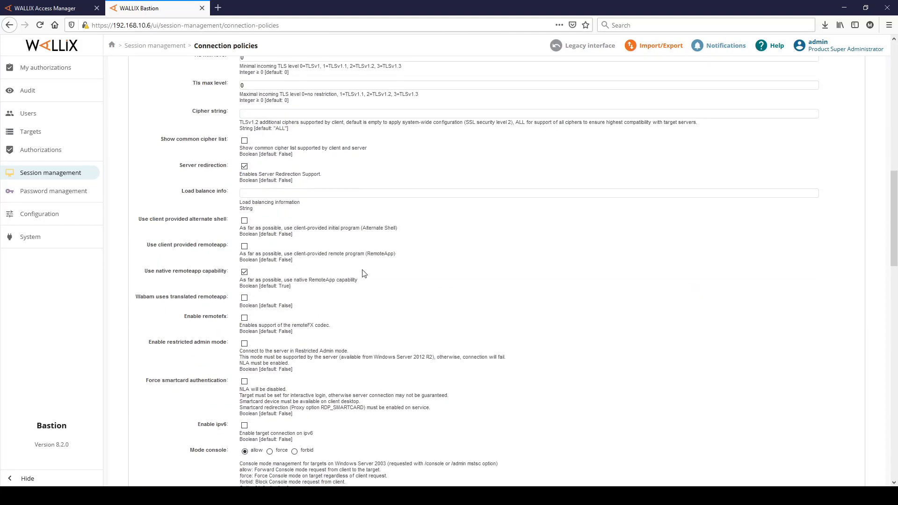
scroll(down, 3)
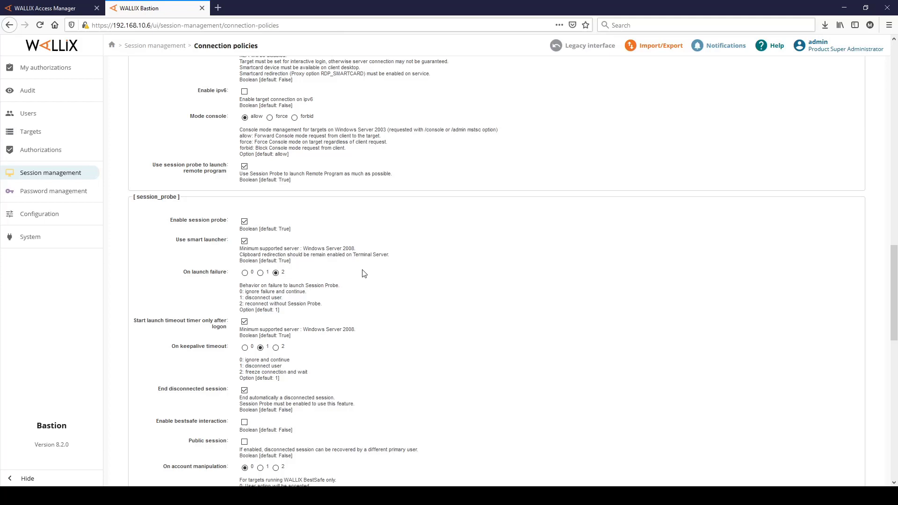
scroll(down, 3)
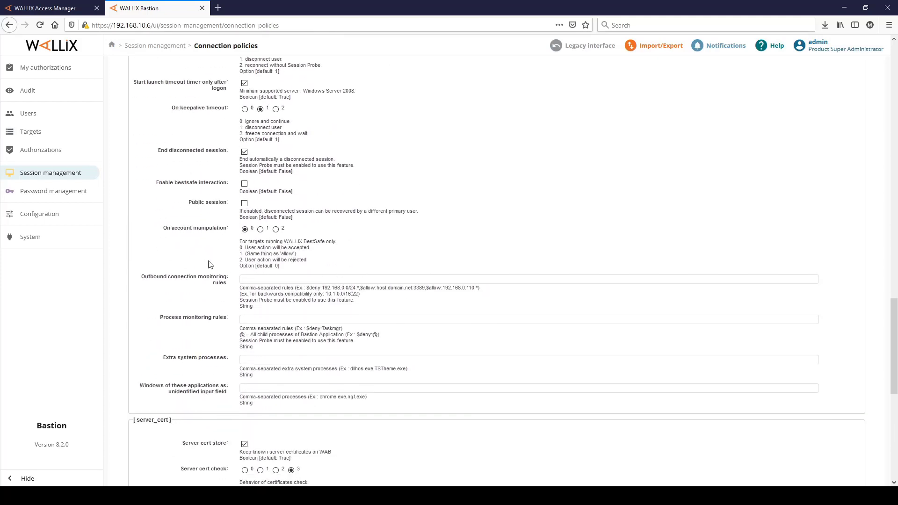
mouse_move(195, 287)
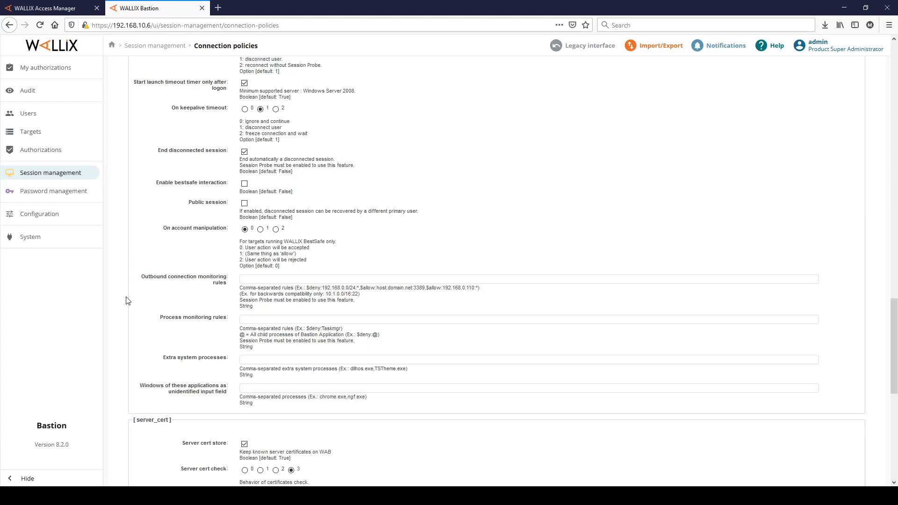
mouse_move(202, 327)
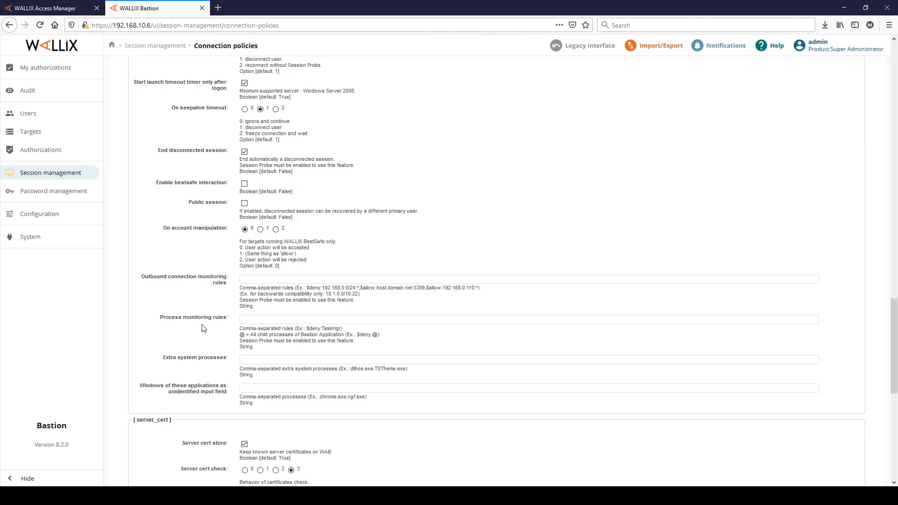
mouse_move(254, 308)
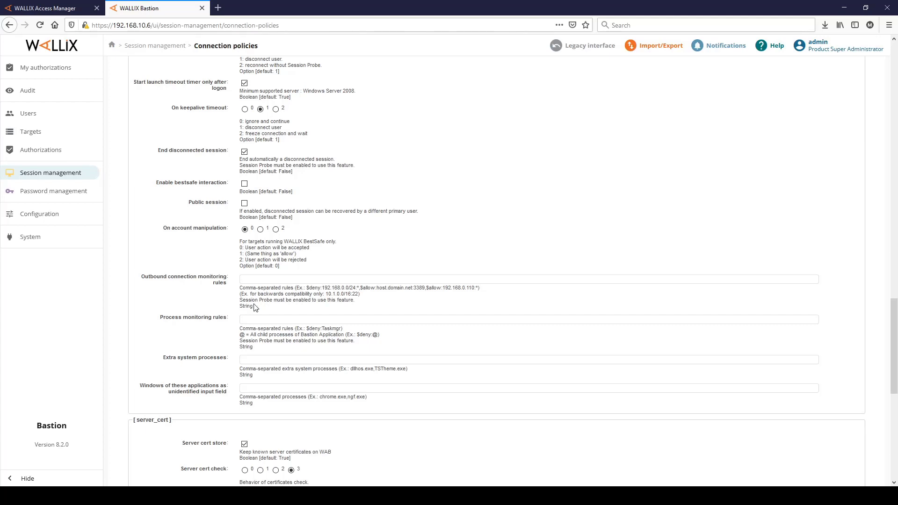
mouse_move(328, 302)
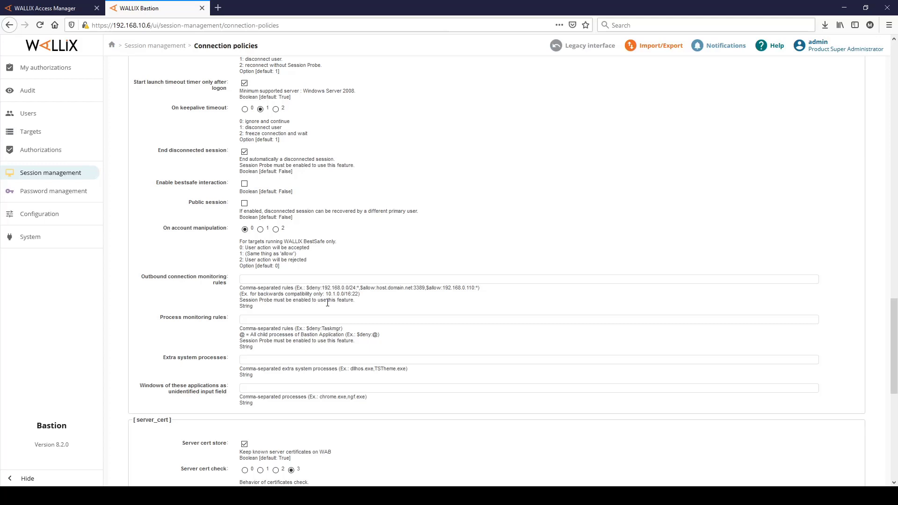
mouse_move(353, 313)
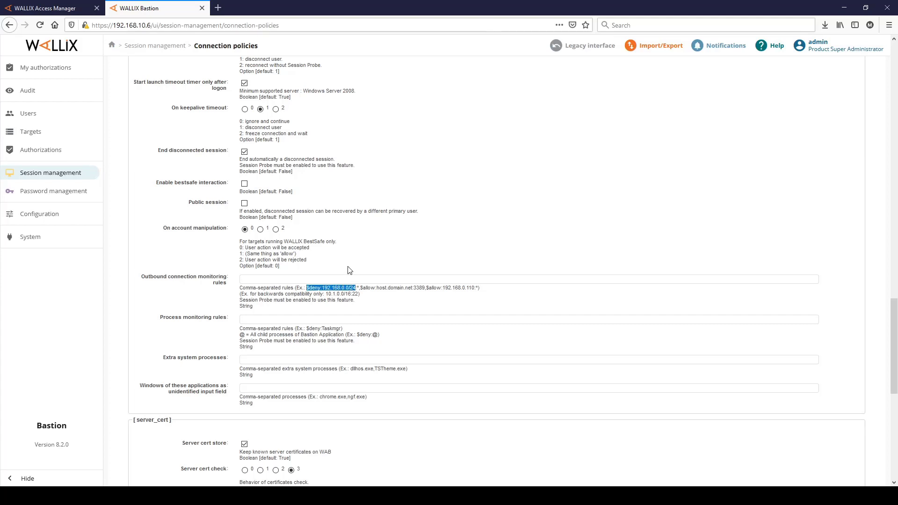
- Enter outbound rules $deny:192.168.10.0/24:22, $deny:192.168.10.0/24:3389
click(516, 279)
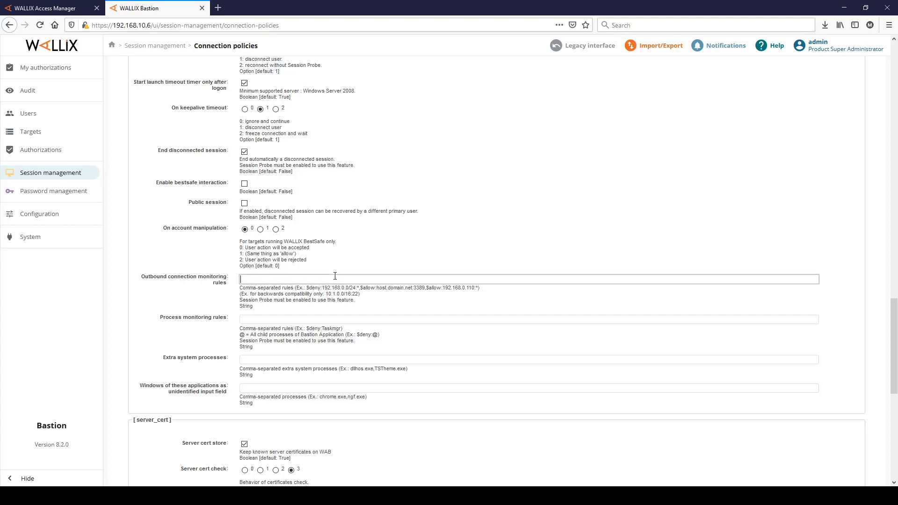
text($deny:192.168.0.0/24:é)
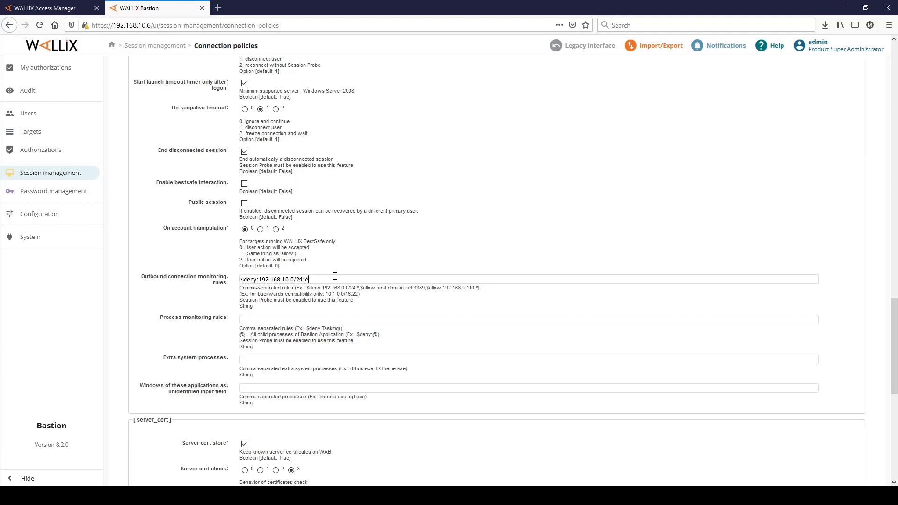
text(22)
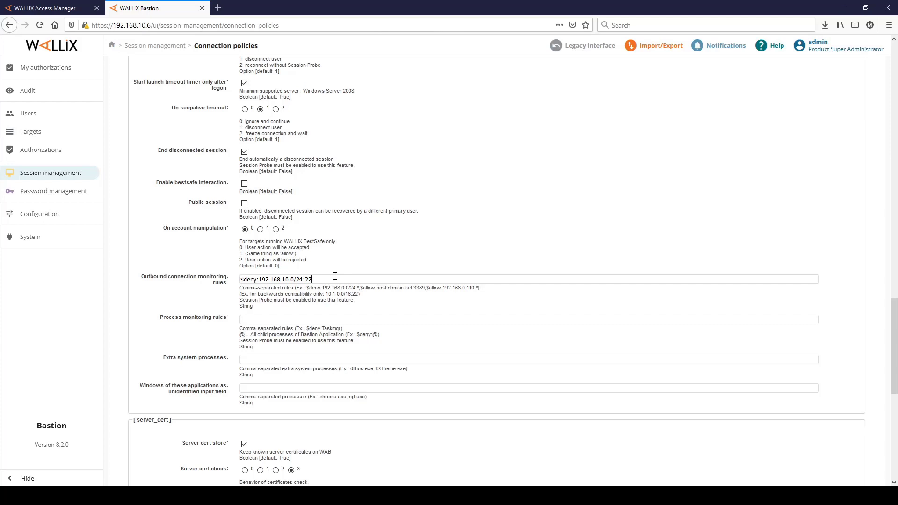
text(,)
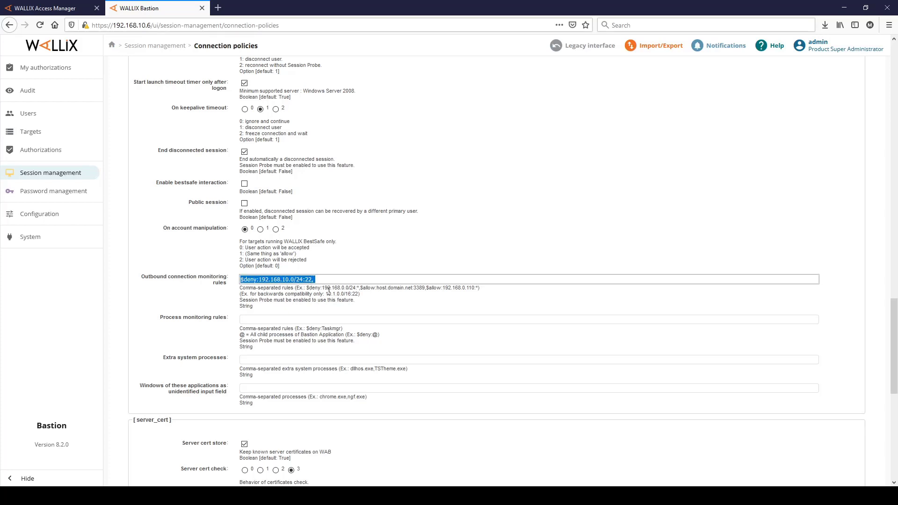
text($deny:192.168.10.0/24:22,)
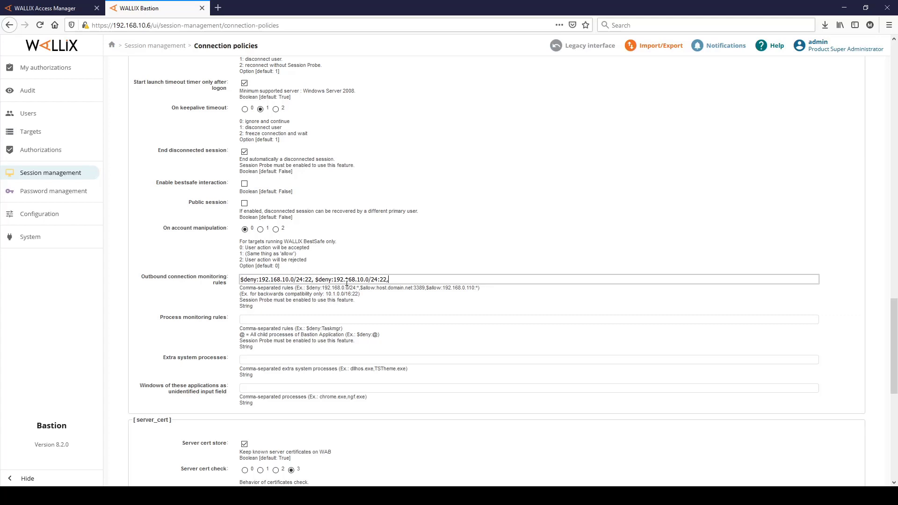
key(BackSpace)
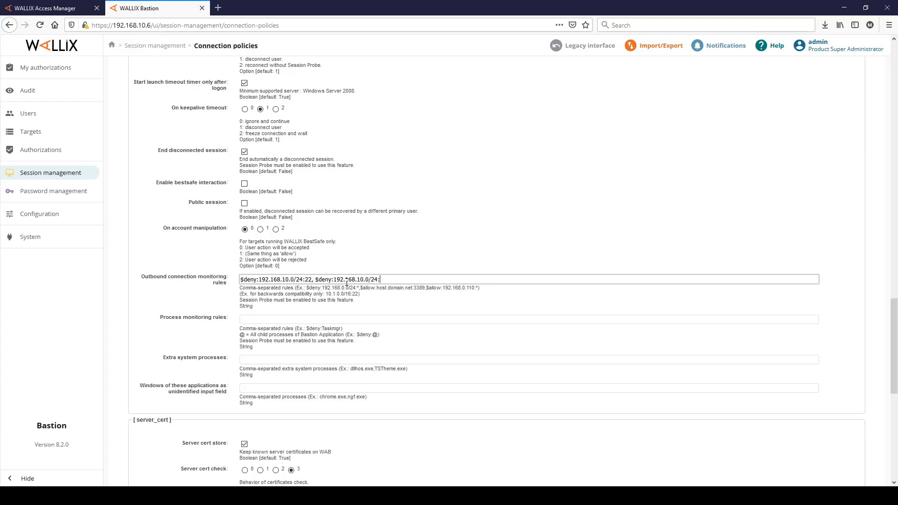
text(338)
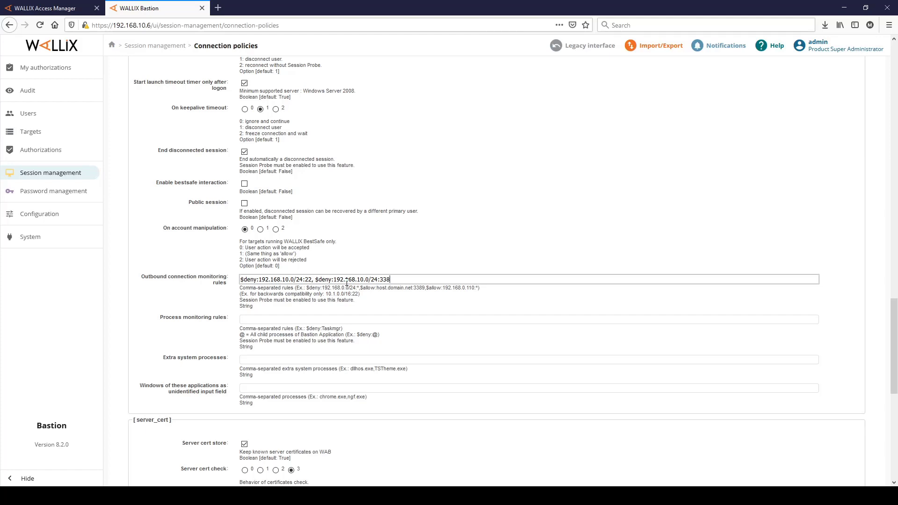
text(9)
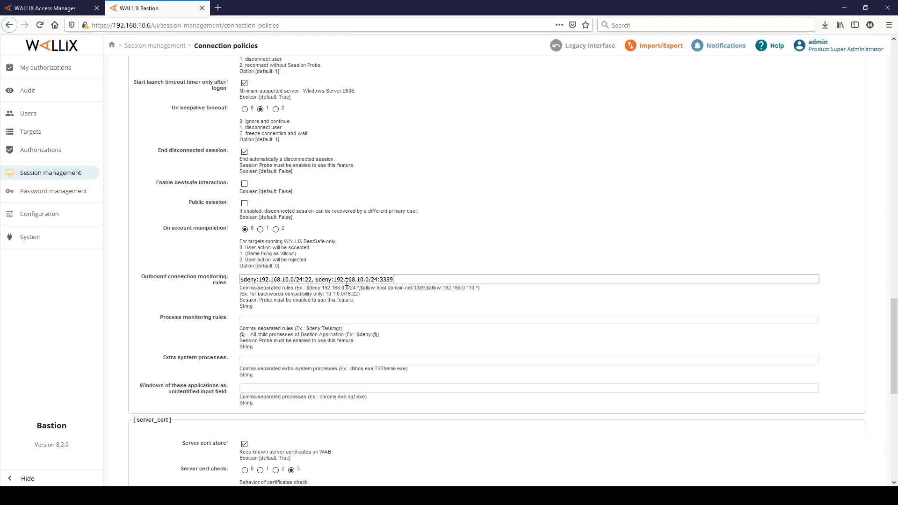
mouse_move(401, 358)
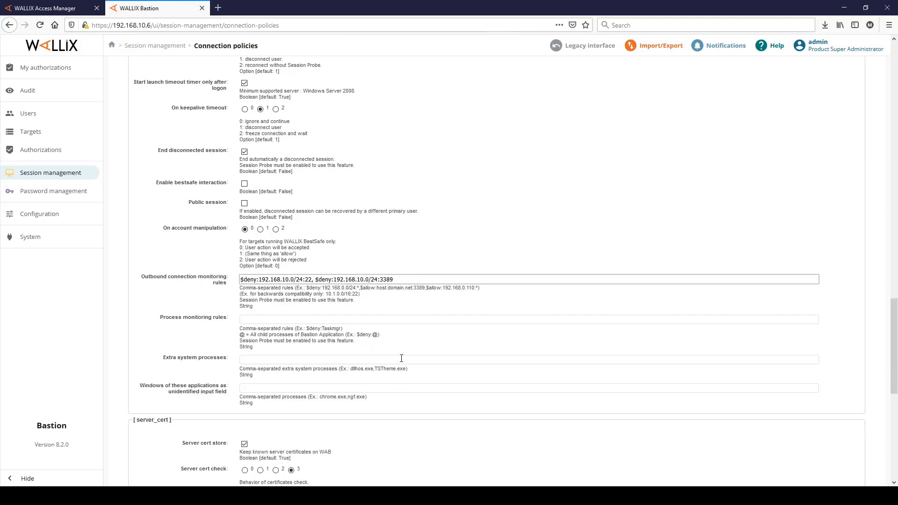
mouse_move(422, 323)
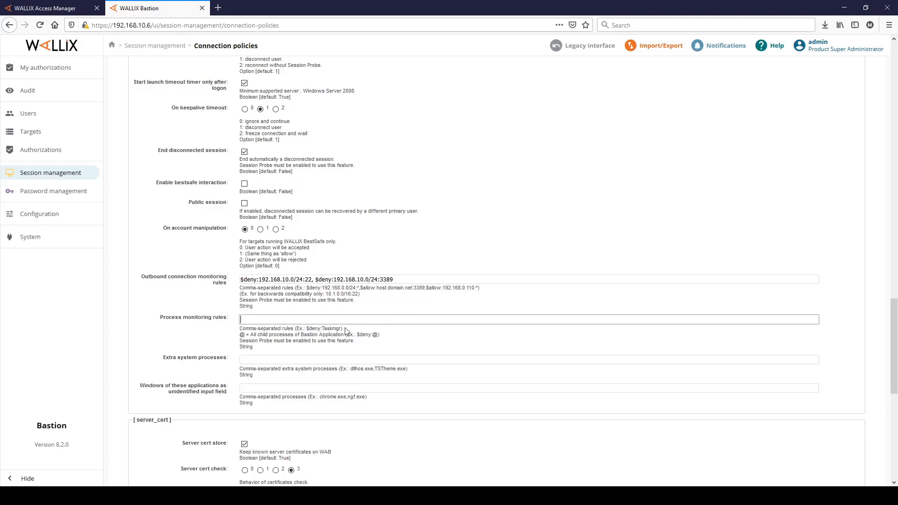
- Add process rule $deny:osk.exe, apply the policy and switch to Access Manager
double_click(314, 329)
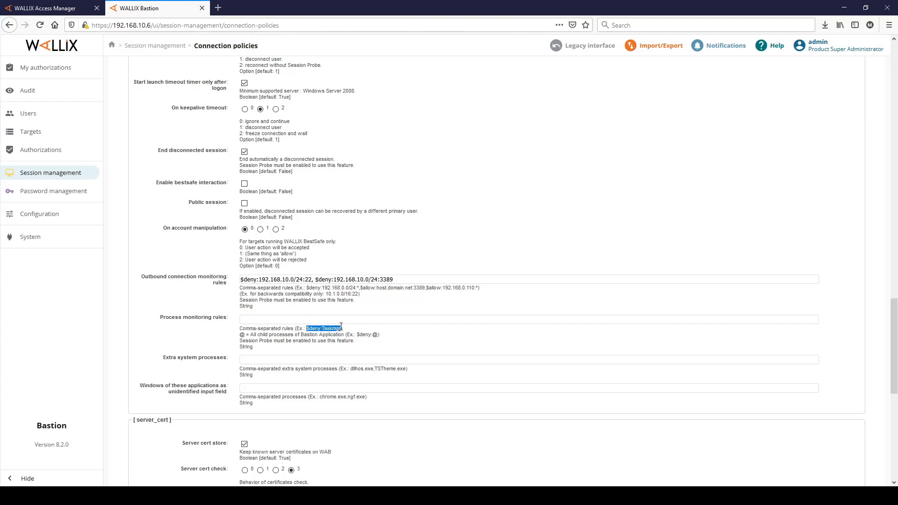
mouse_move(331, 320)
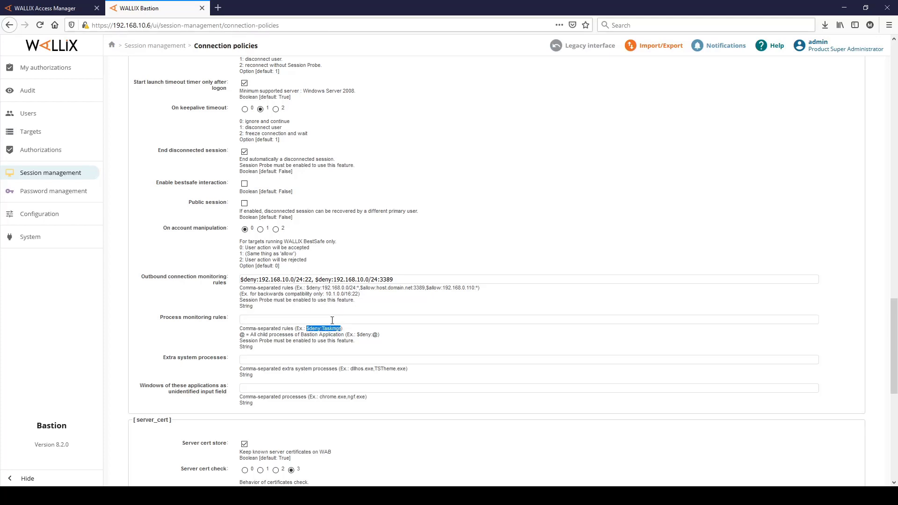
text($deny:T)
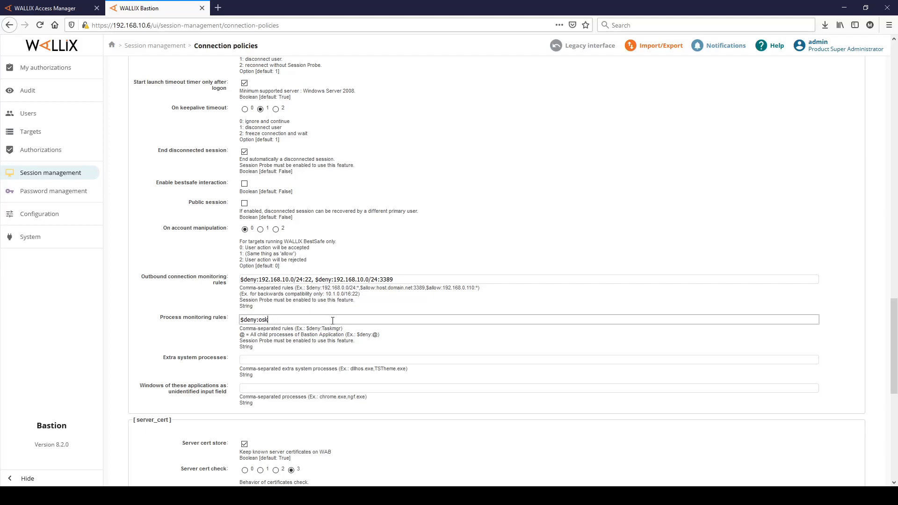
text(.exe)
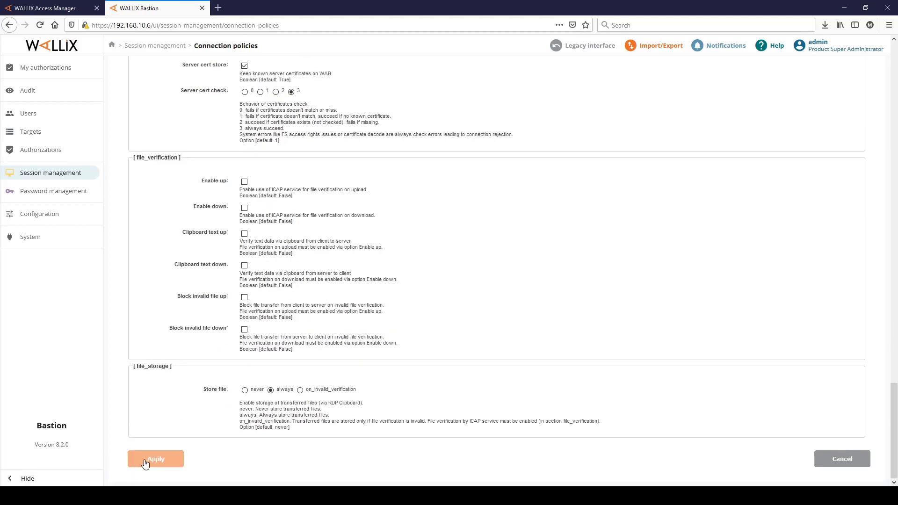
click(155, 459)
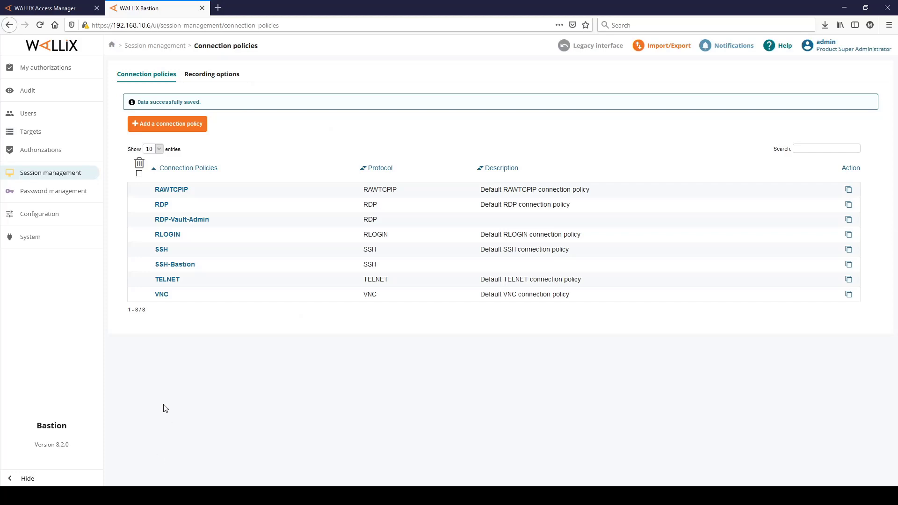
click(48, 8)
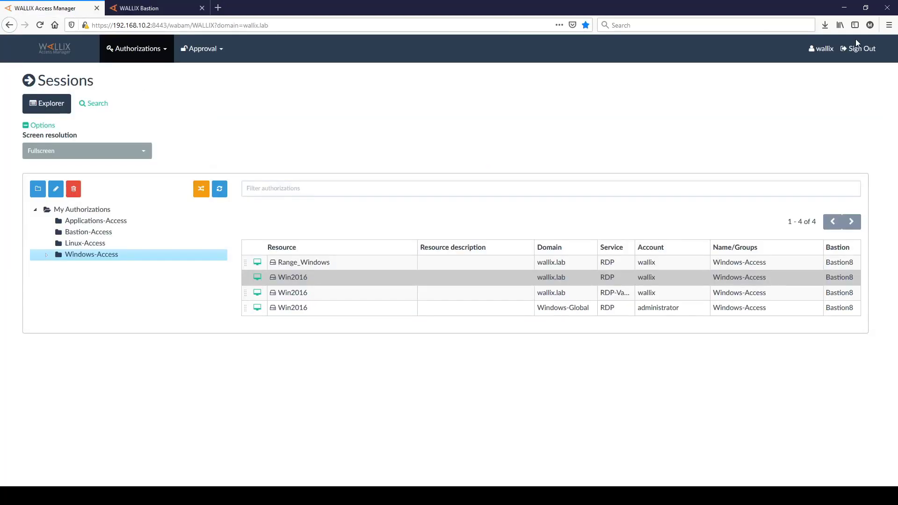
- Sign out of Access Manager and sign back in as wallix on wallix.lab
click(857, 47)
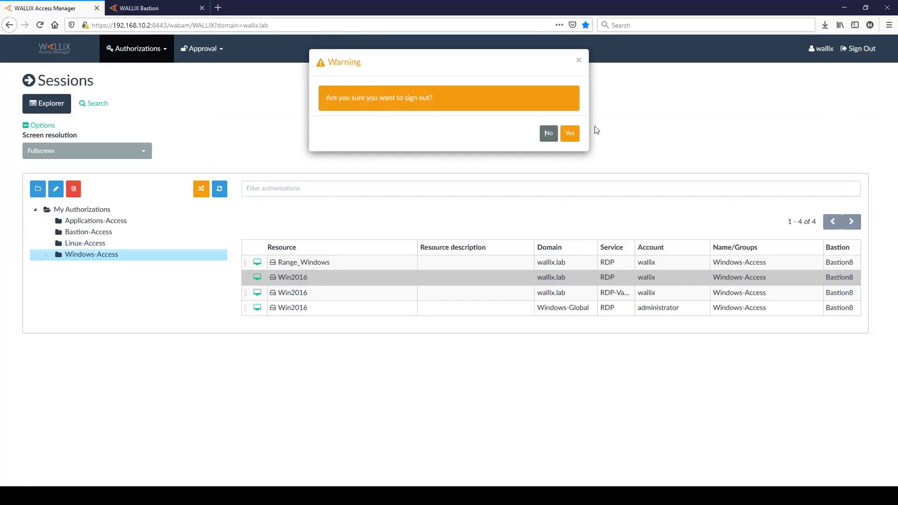
click(569, 134)
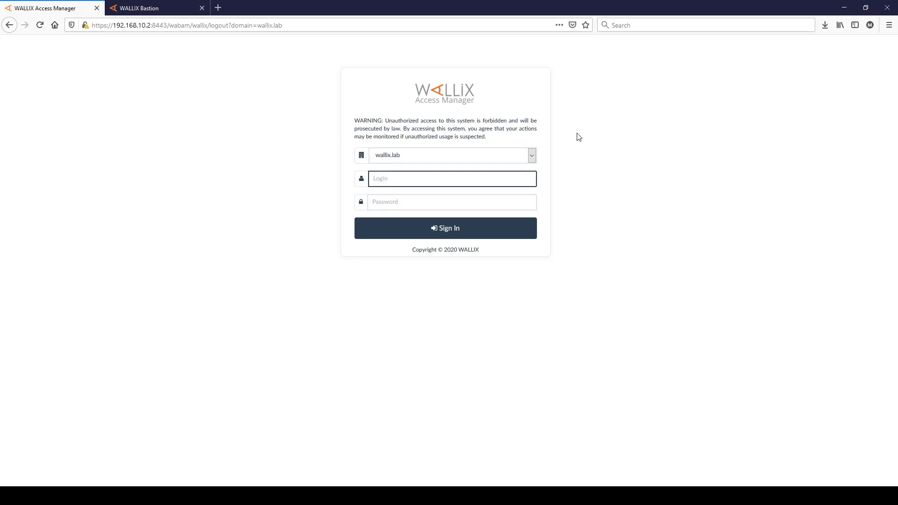
text(wallix)
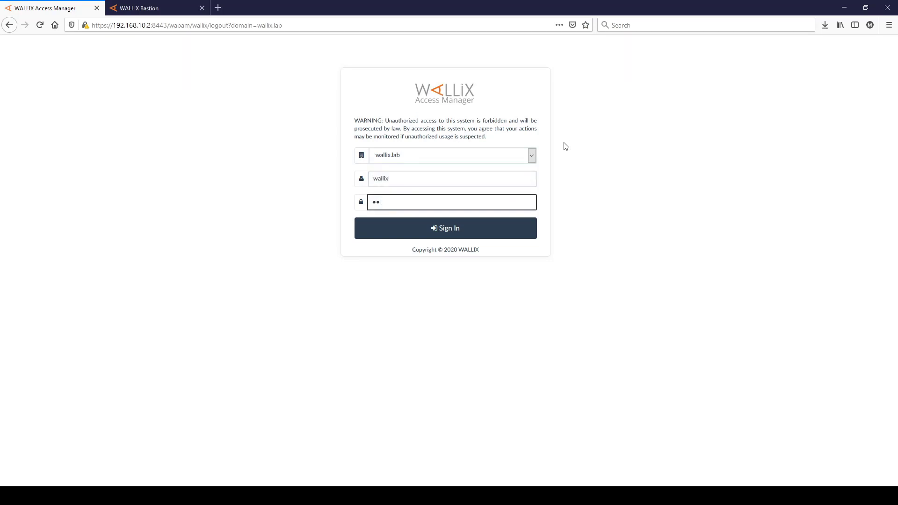
click(446, 228)
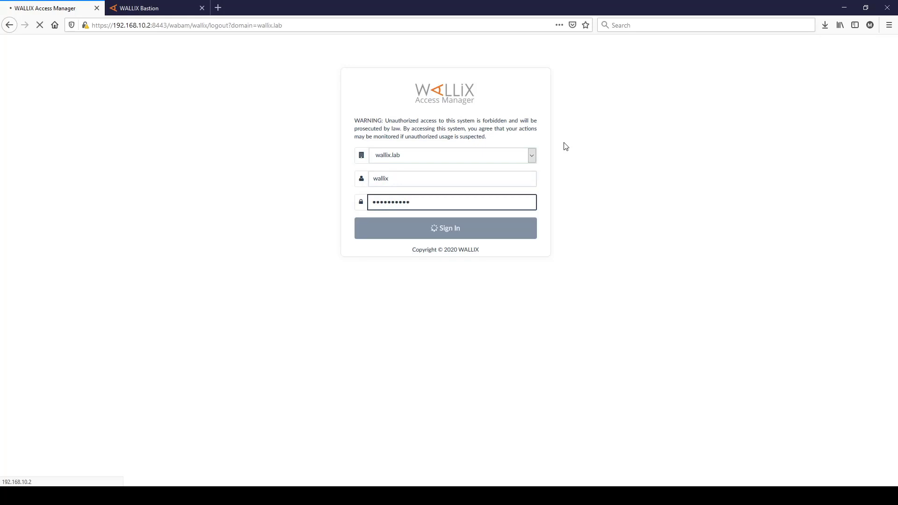
click(445, 228)
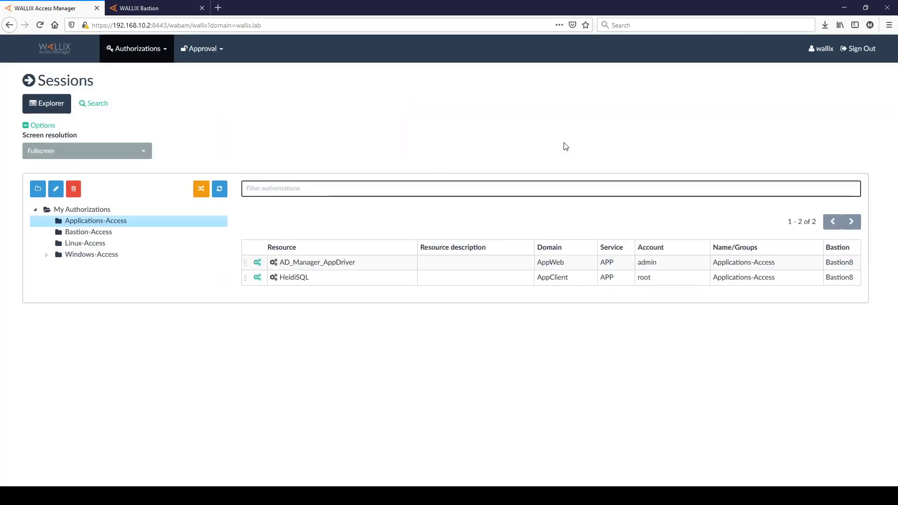
- Launch the Win2016 RDP authorization from Windows-Access and accept the recording notice
click(85, 243)
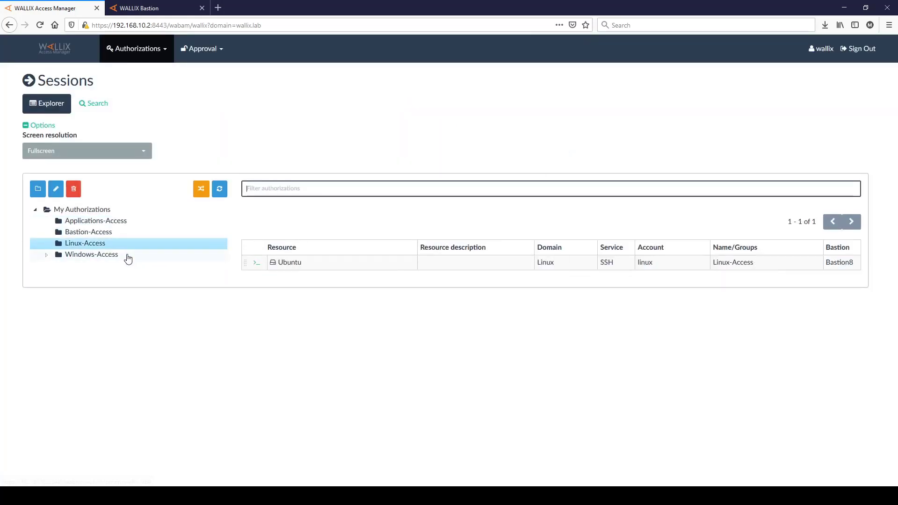
click(91, 254)
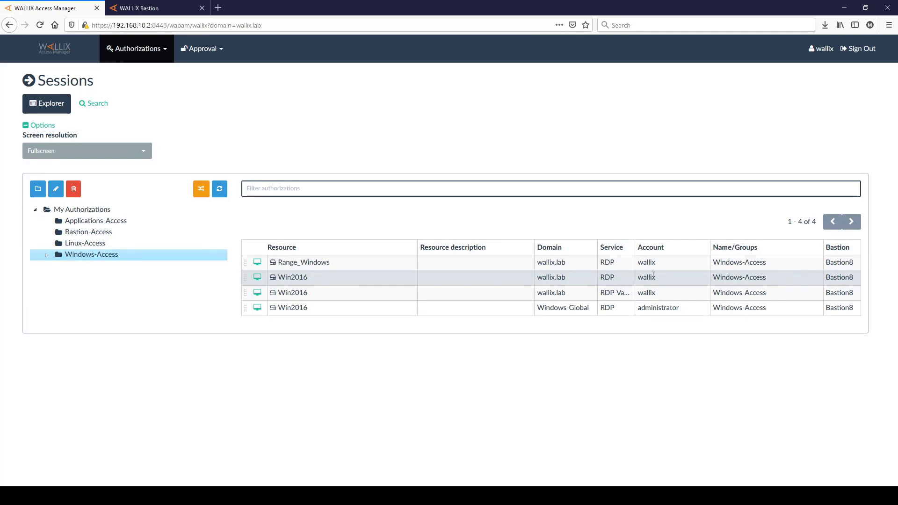
mouse_move(258, 277)
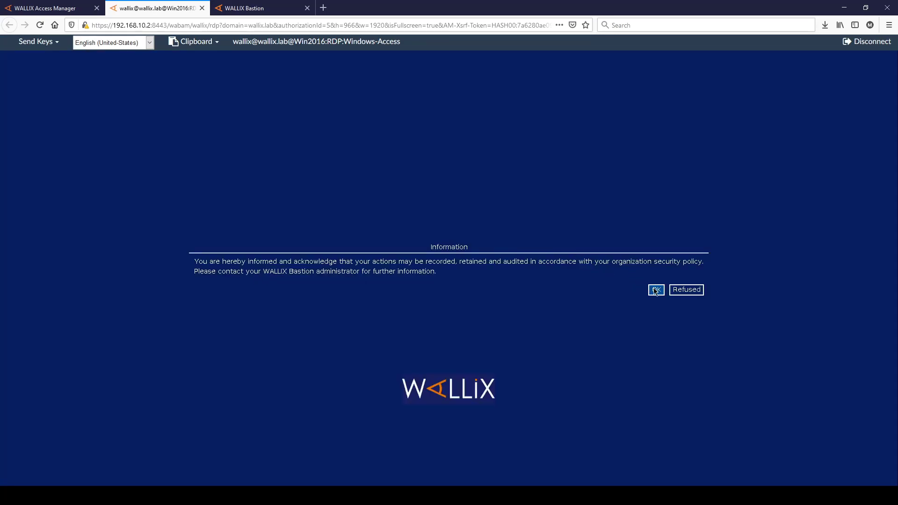
click(655, 290)
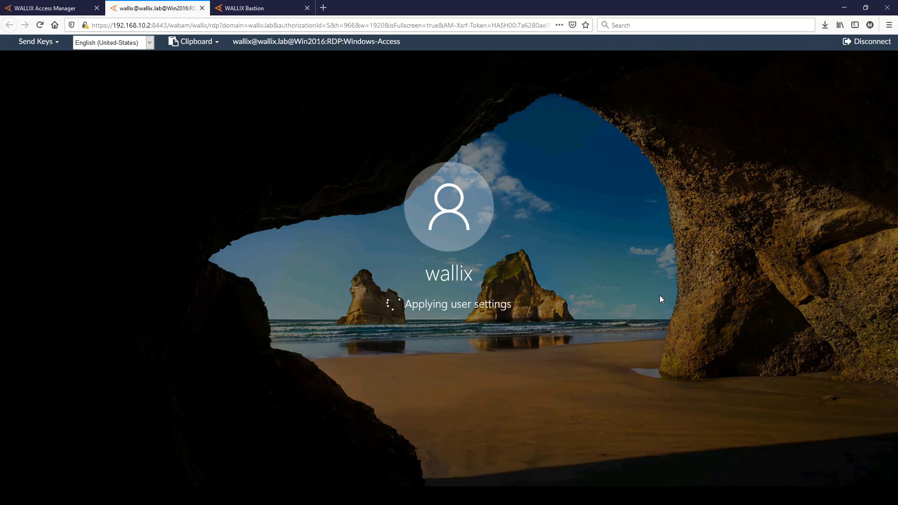
click(46, 9)
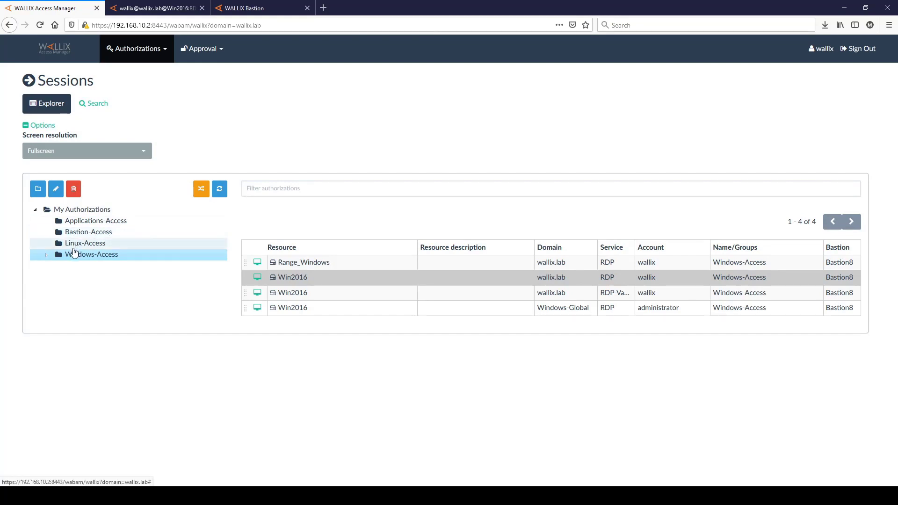
- Start the Ubuntu SSH session, run ifconfig as root, then return to Win2016
click(85, 243)
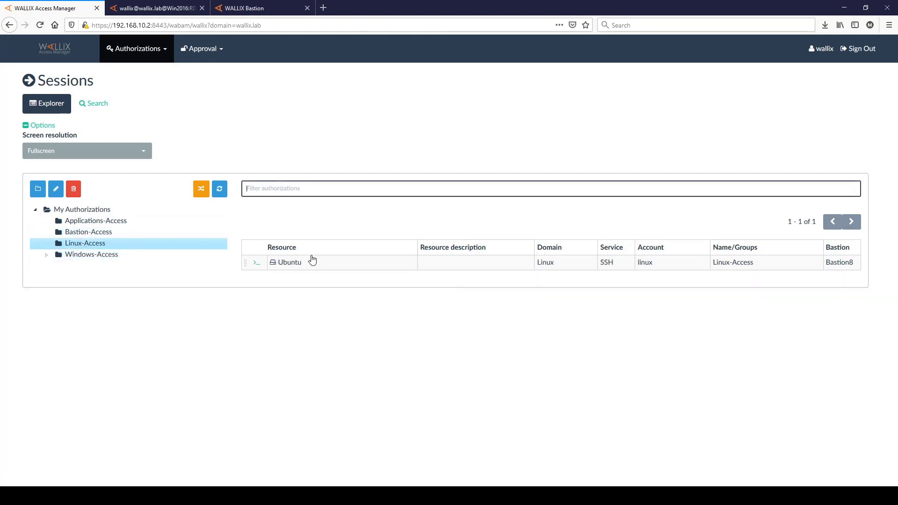
mouse_move(313, 233)
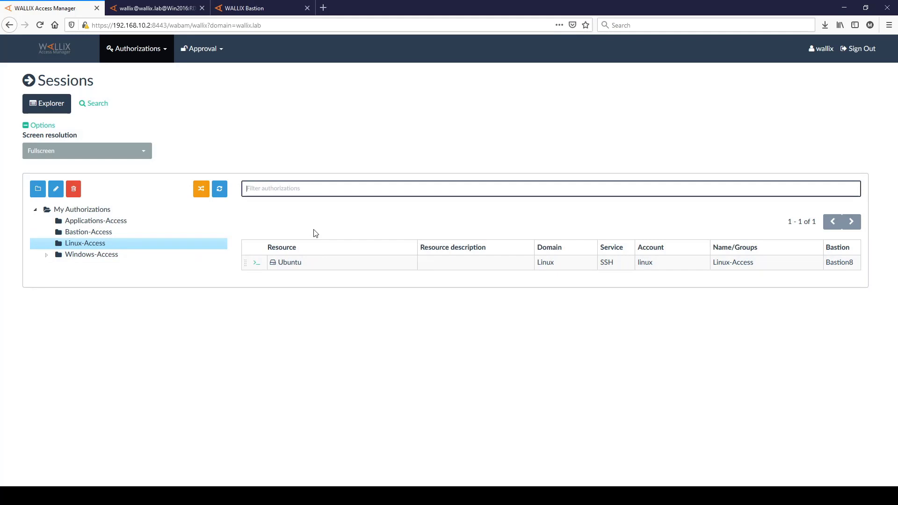
mouse_move(135, 285)
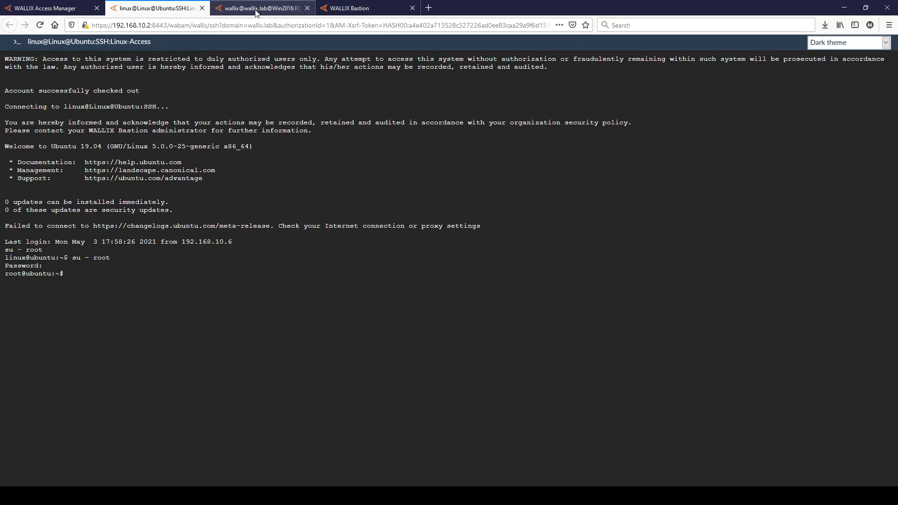
text(ifconfig)
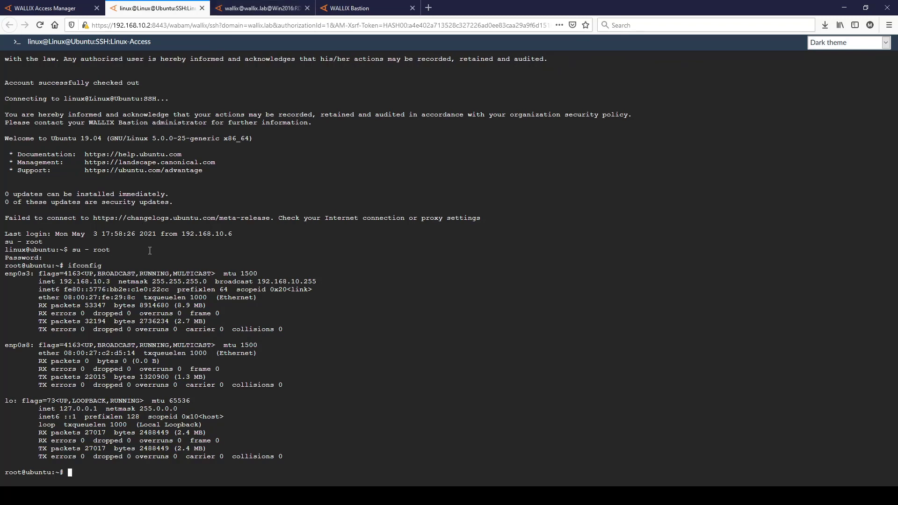
click(261, 8)
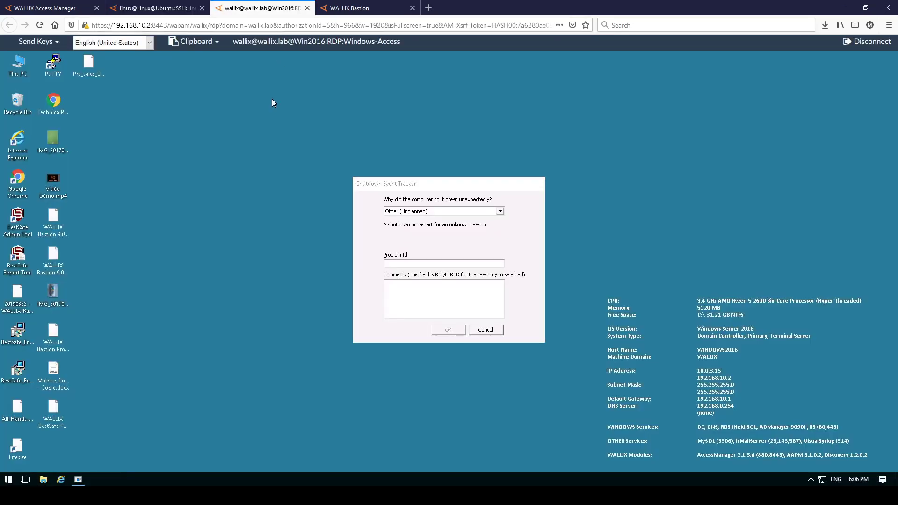
- Cancel the Shutdown Event Tracker and connect PuTTY to 192.168.10.3; policy interrupts putty.exe
click(442, 263)
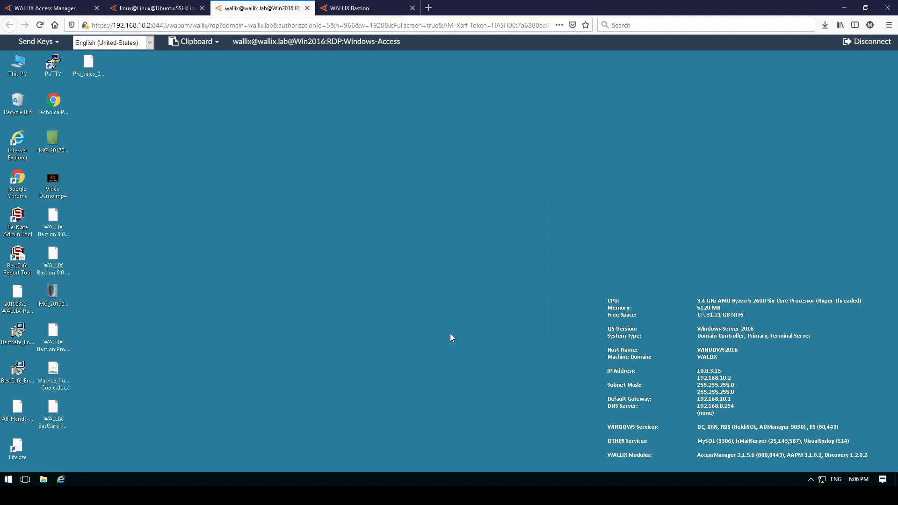
mouse_move(450, 331)
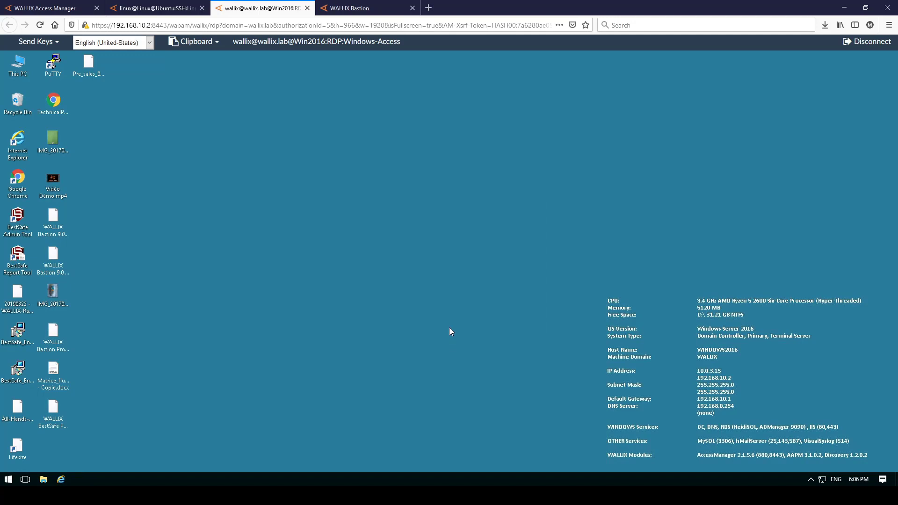
click(52, 63)
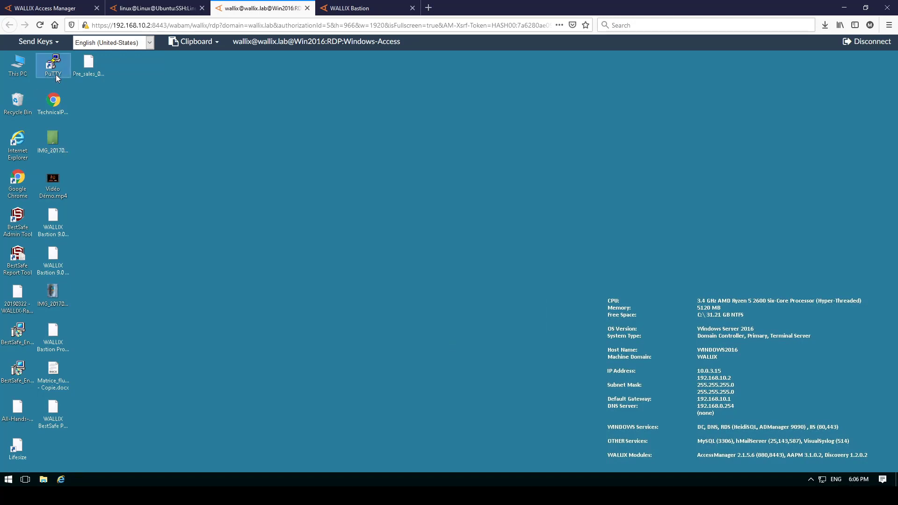
double_click(52, 63)
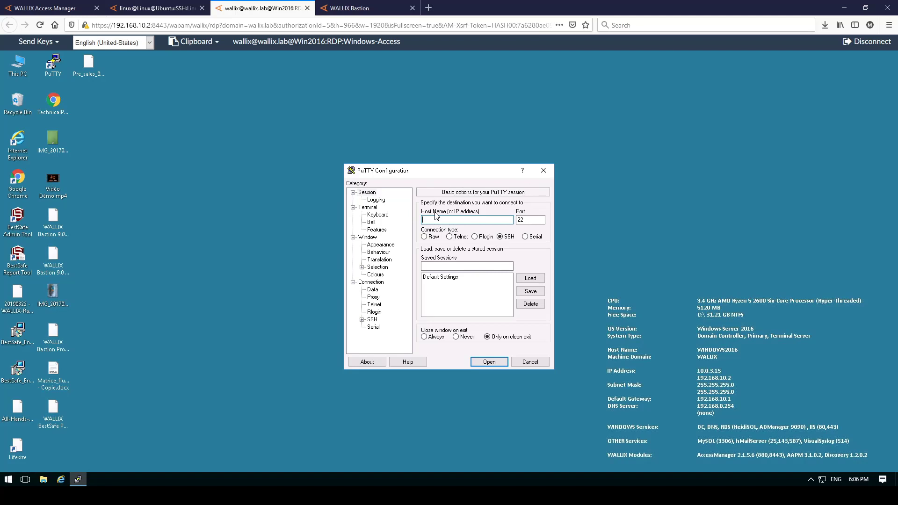
text(192.168.10)
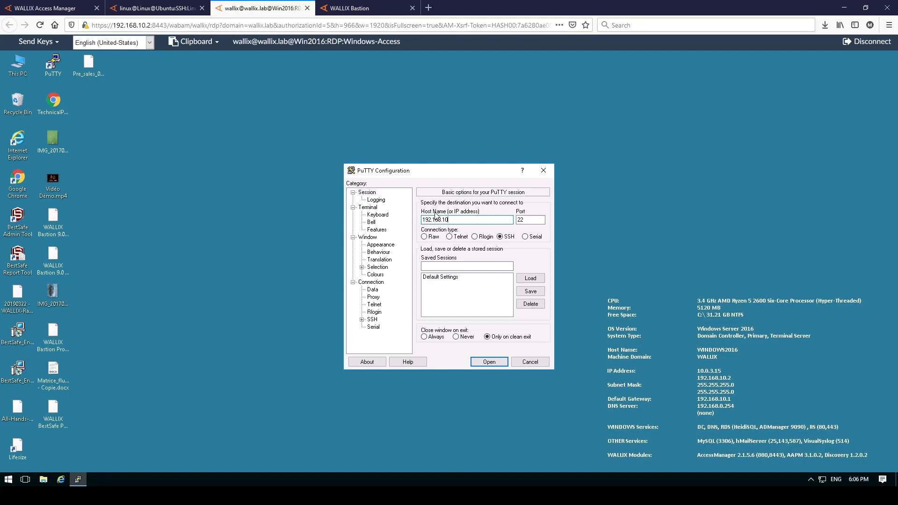
text(.3)
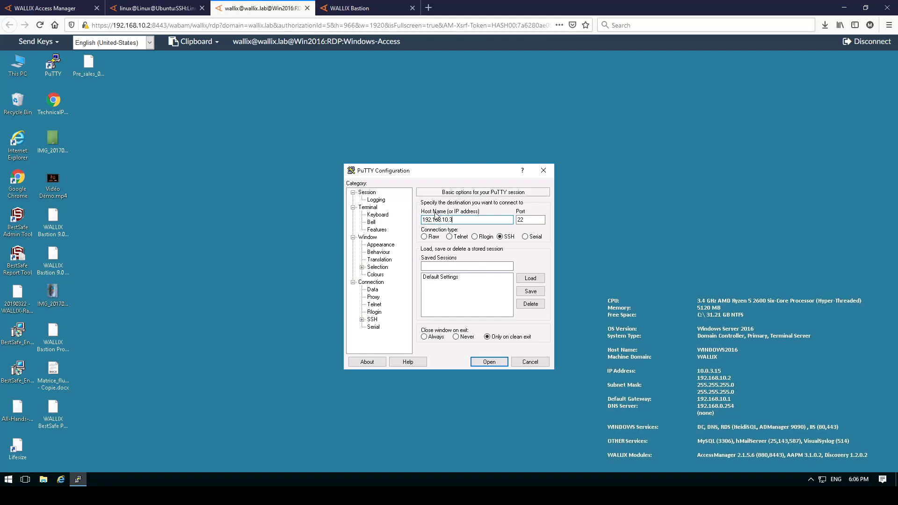
click(488, 361)
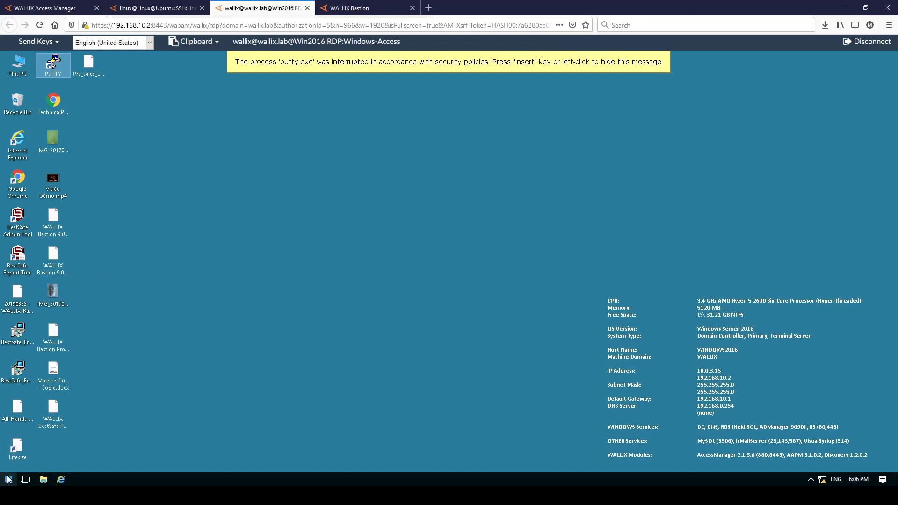
- Search osk in the Start menu and run it; the session probe interrupts osk.exe
click(9, 479)
text(o)
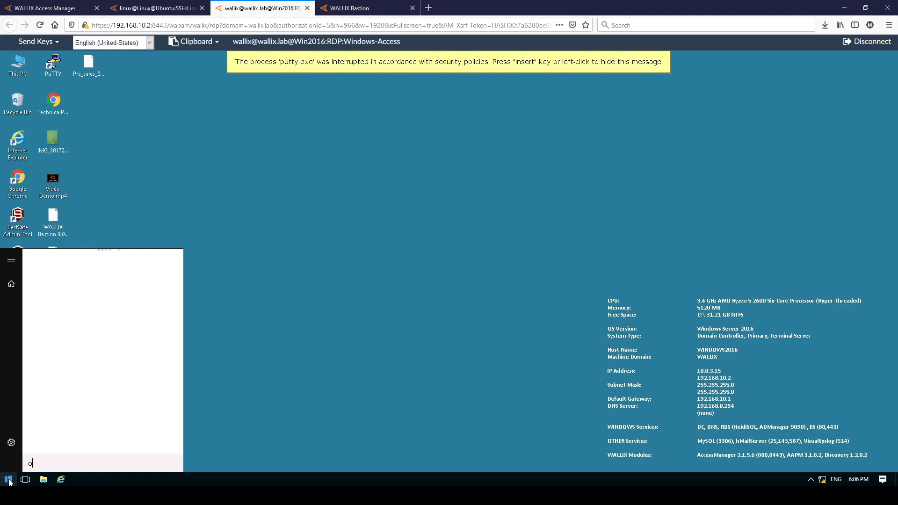
text(sk)
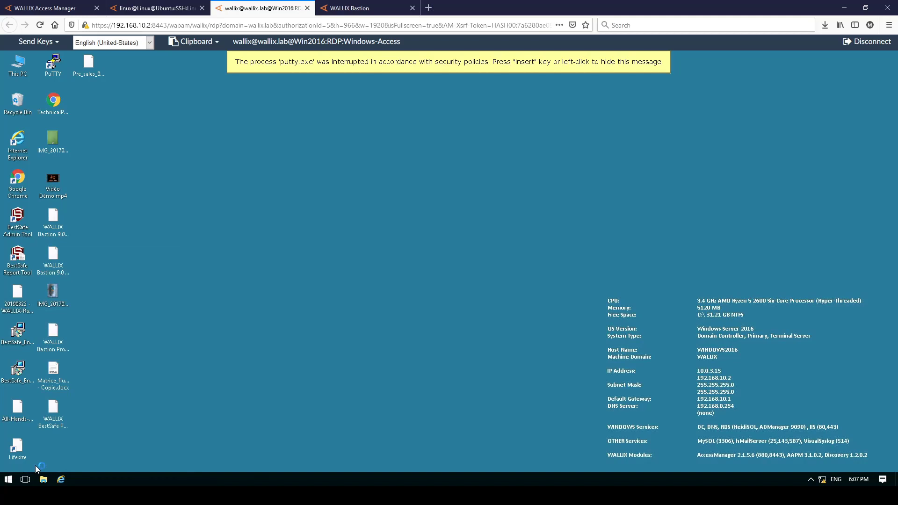
mouse_move(287, 272)
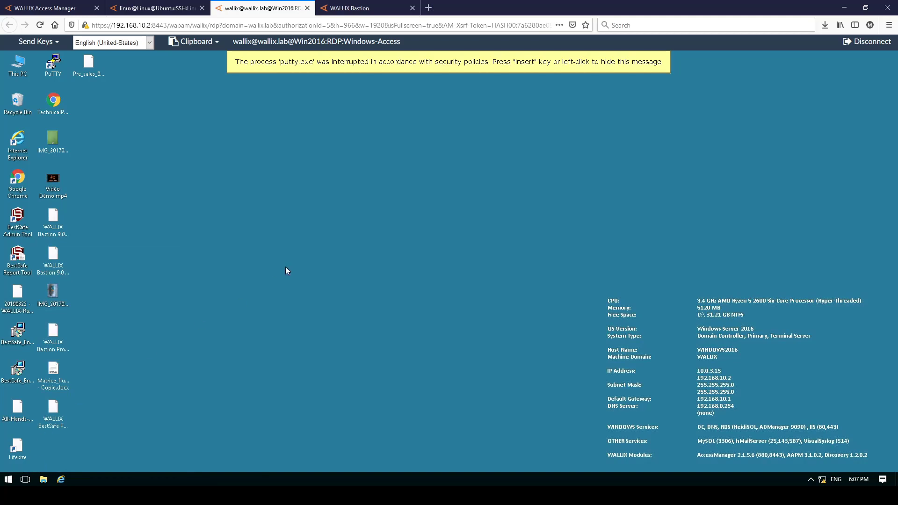
click(17, 447)
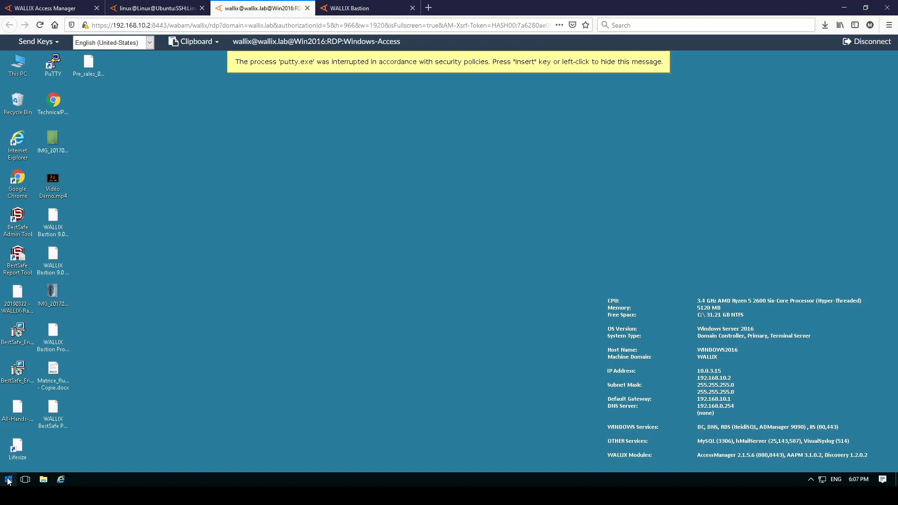
click(8, 479)
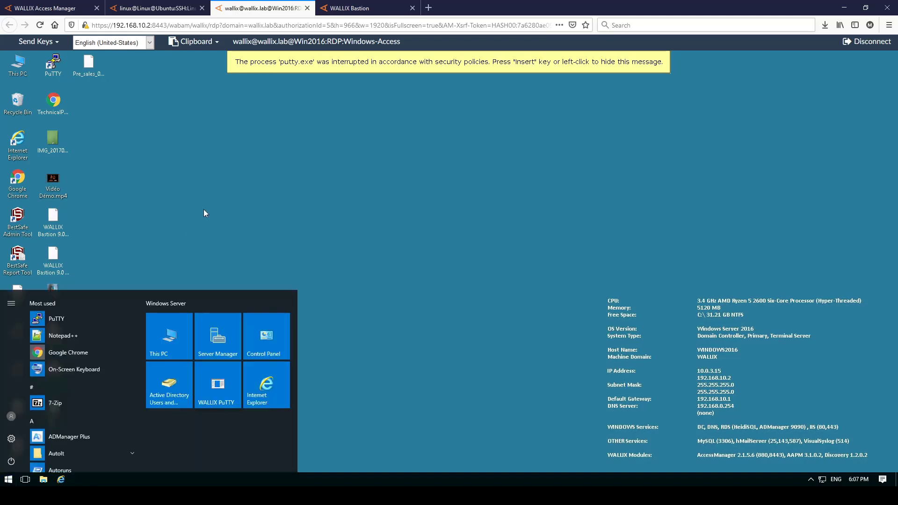
mouse_move(312, 191)
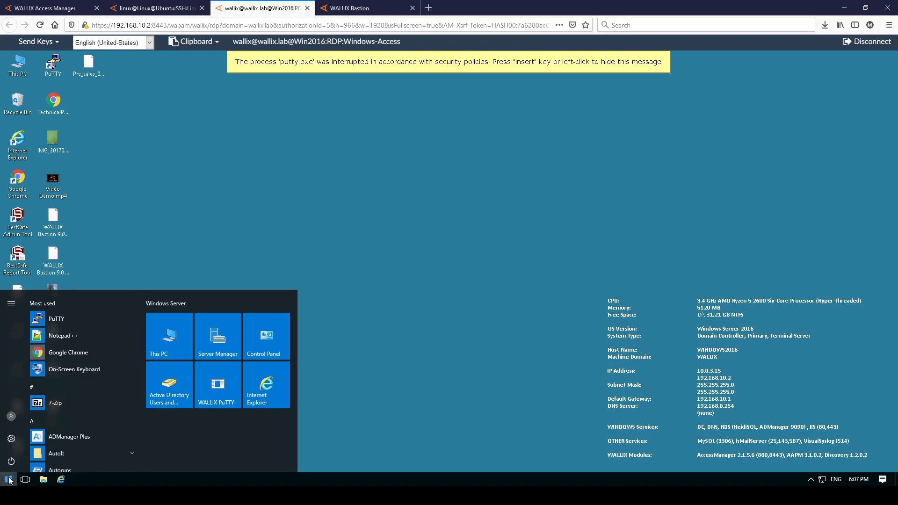
click(8, 479)
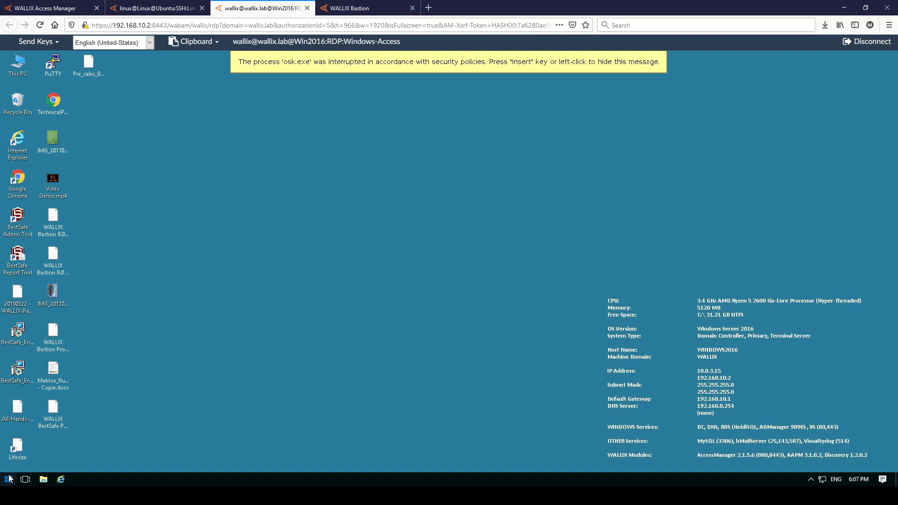
click(8, 479)
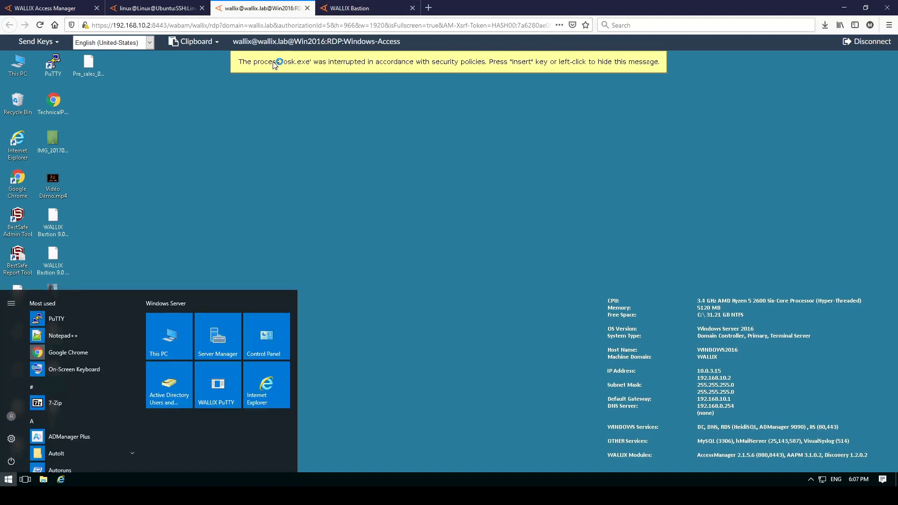